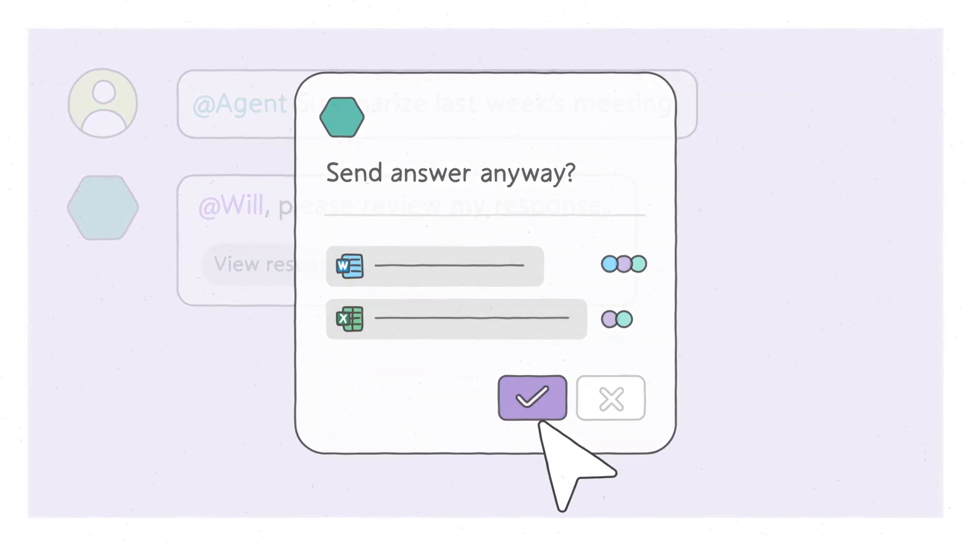
Confirm 'Send answer anyway?' so the explainer moves to the sites-with-agents scene.
left_click(530, 397)
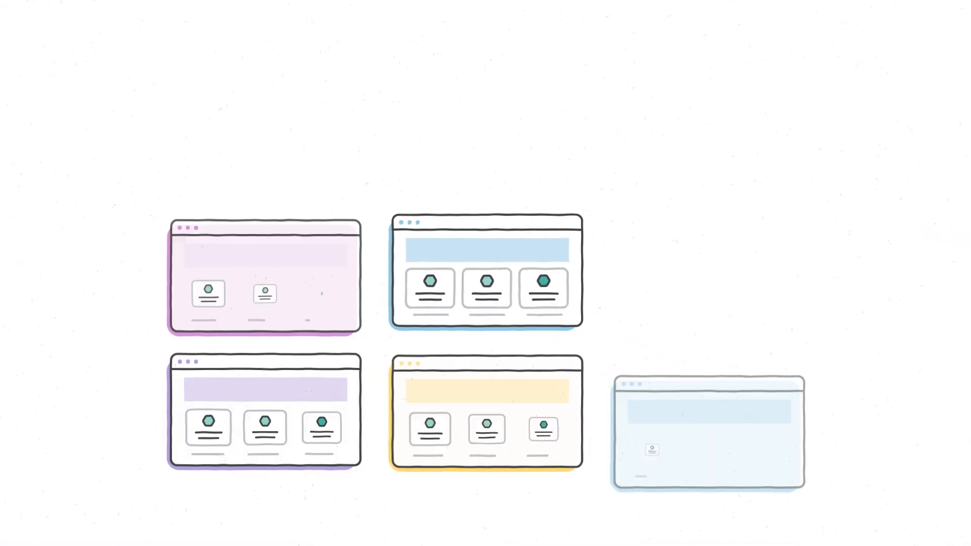